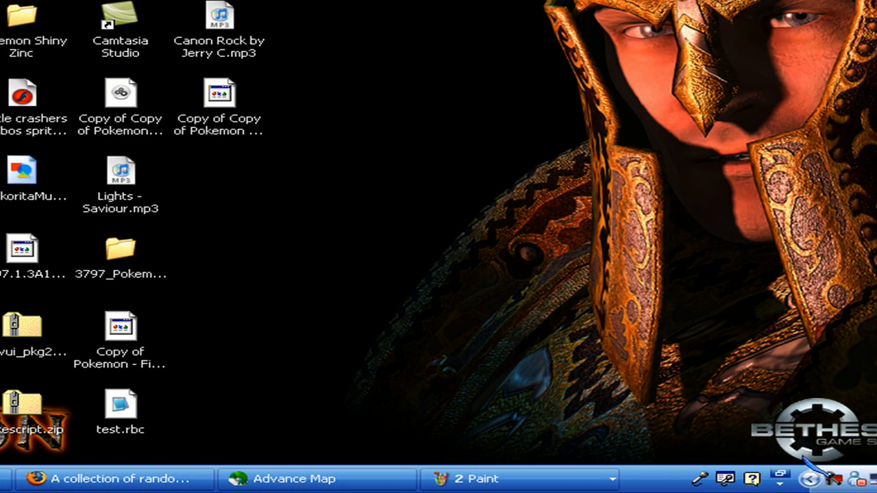
- Review the rocky town map in Advance Map, then switch to the forum post of random tiles
click(318, 480)
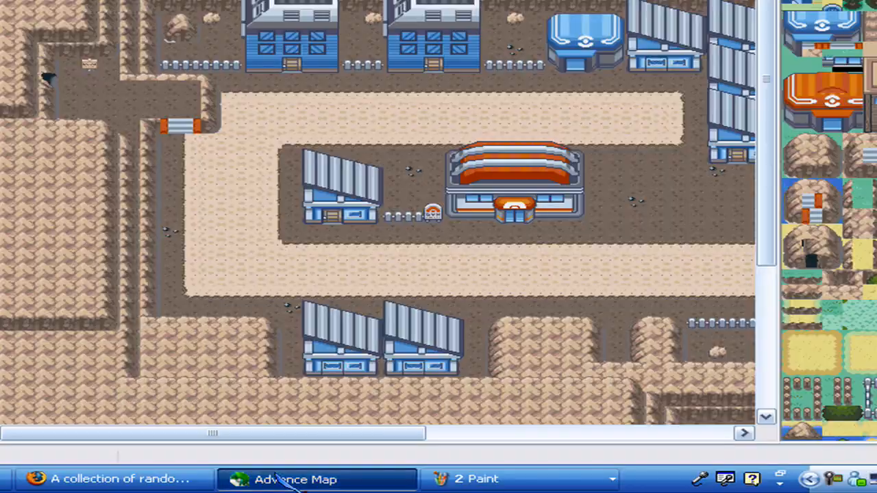
click(294, 479)
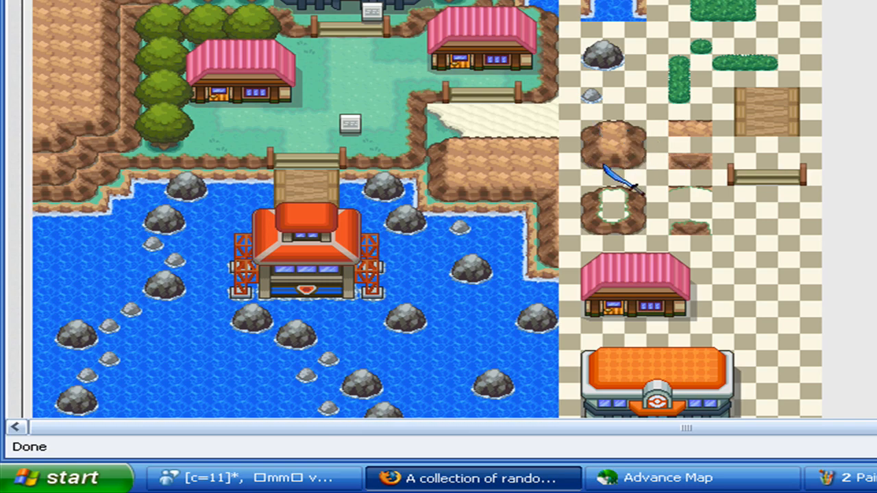
click(473, 477)
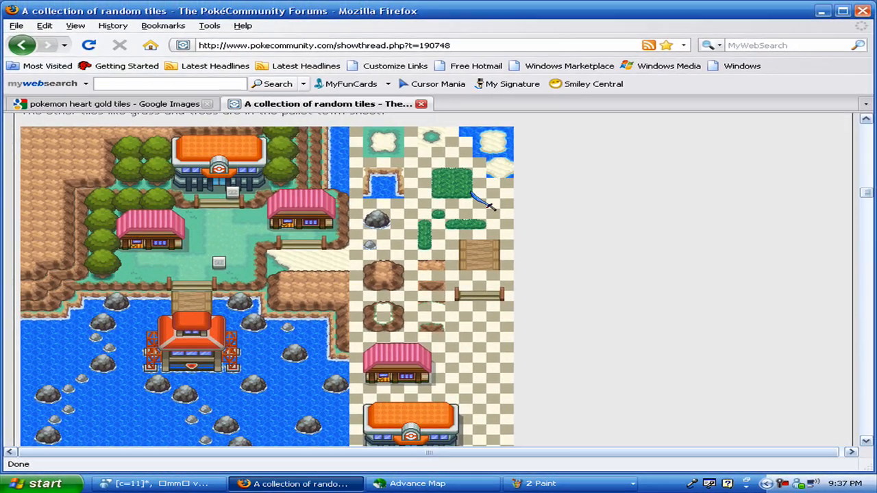
mouse_move(318, 233)
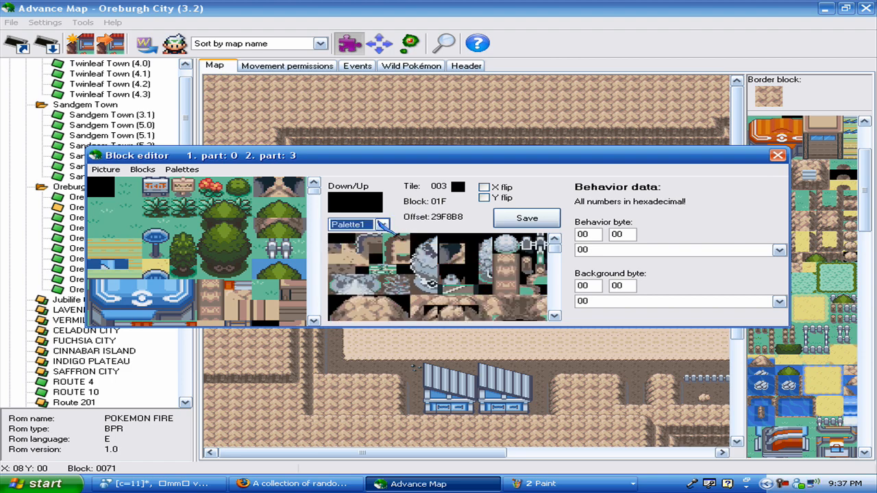
- Save the block editor's tileset picture as Tileset0, then switch to Paint
click(527, 241)
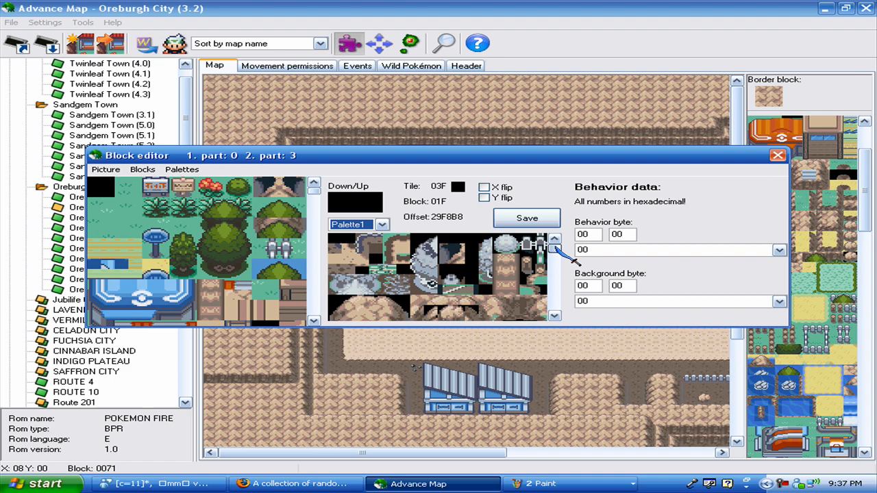
click(554, 238)
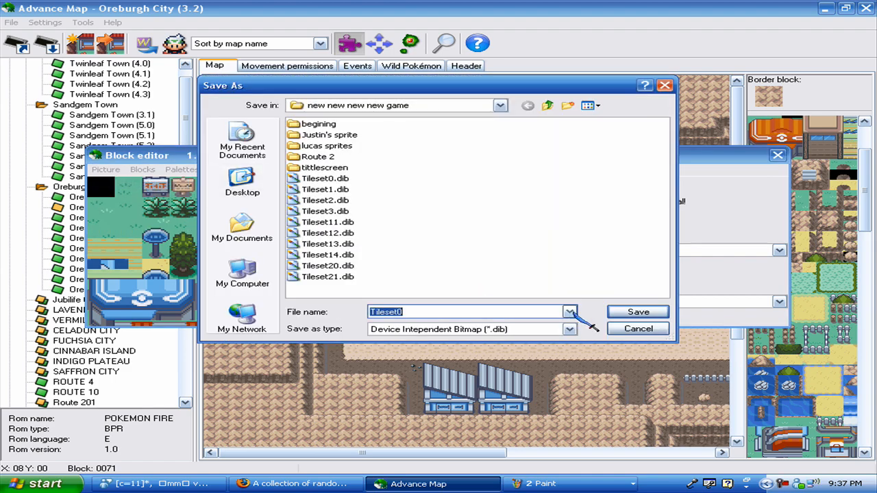
click(637, 329)
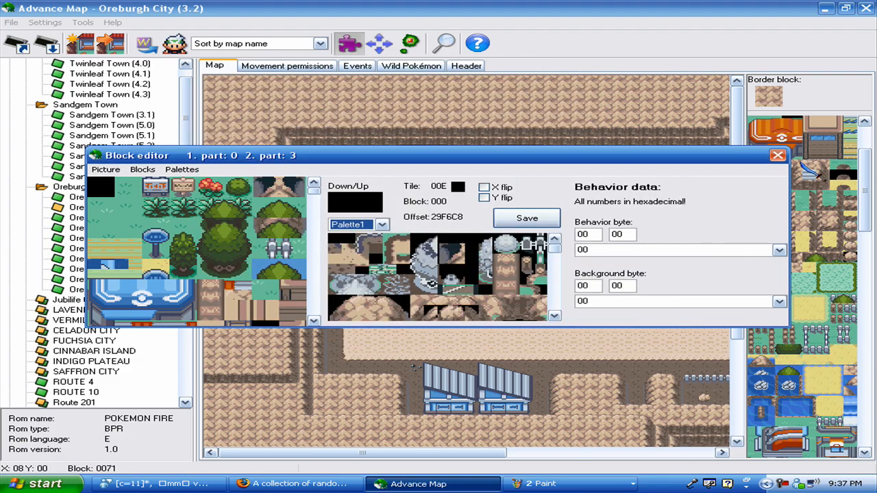
click(541, 484)
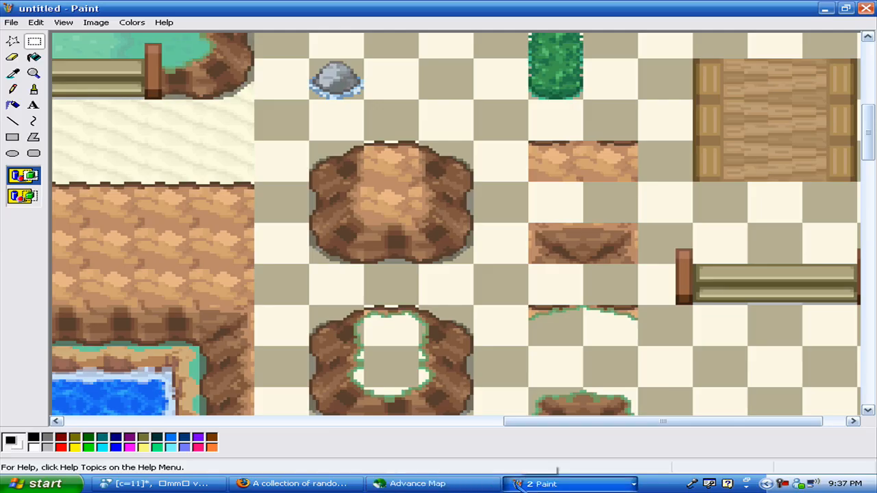
- Load Tileset0.dib from the Desktop's new new new new game folder into Paint
click(295, 482)
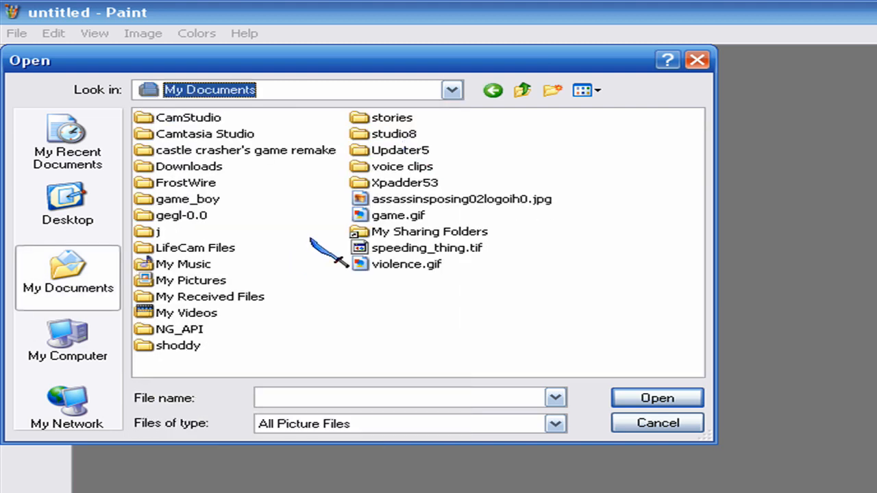
click(67, 206)
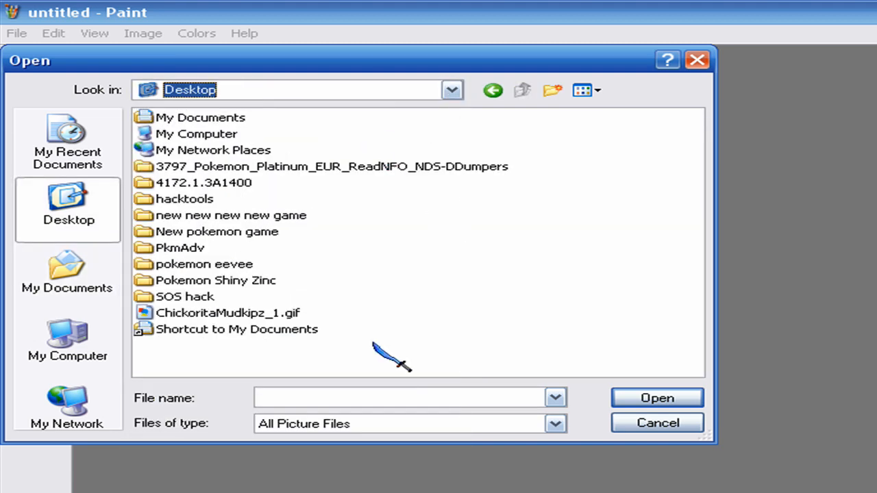
double_click(231, 215)
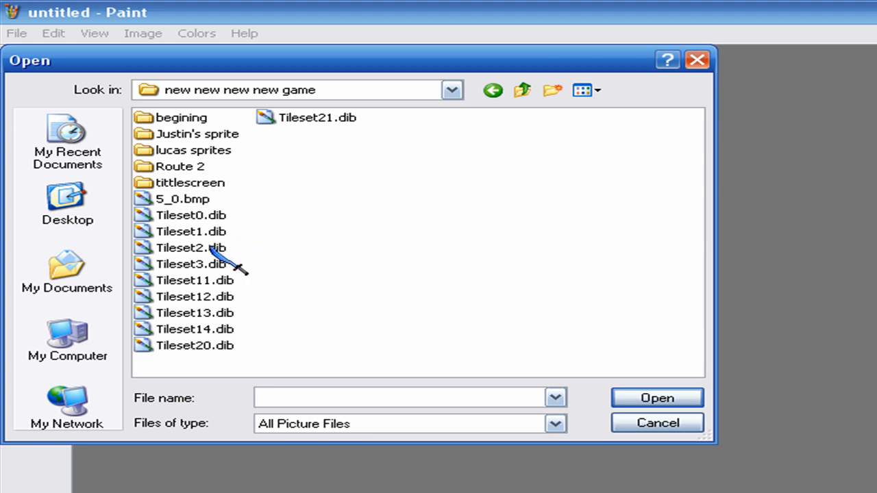
double_click(194, 214)
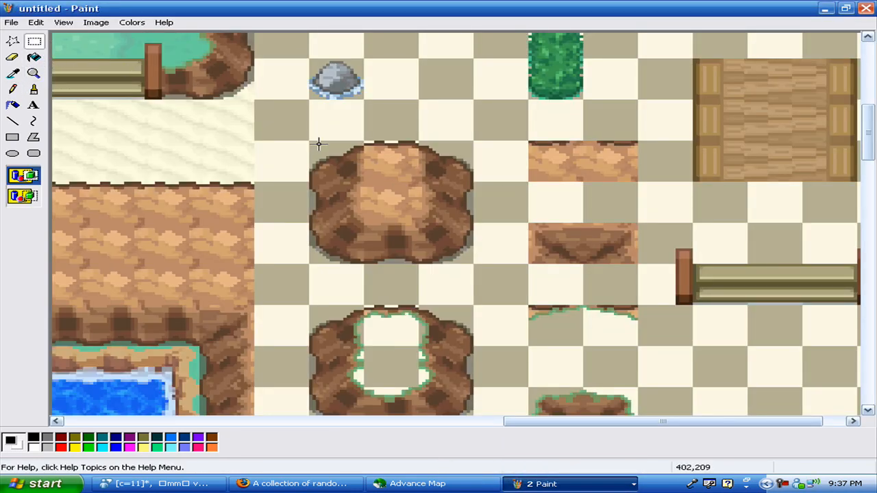
- Select and copy the large rock mound tile from the forum tile sheet
drag(318, 144, 469, 257)
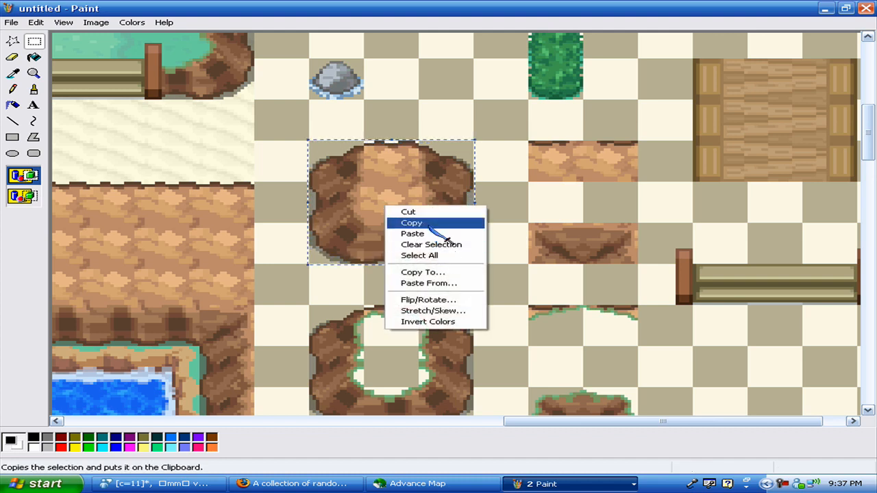
click(418, 484)
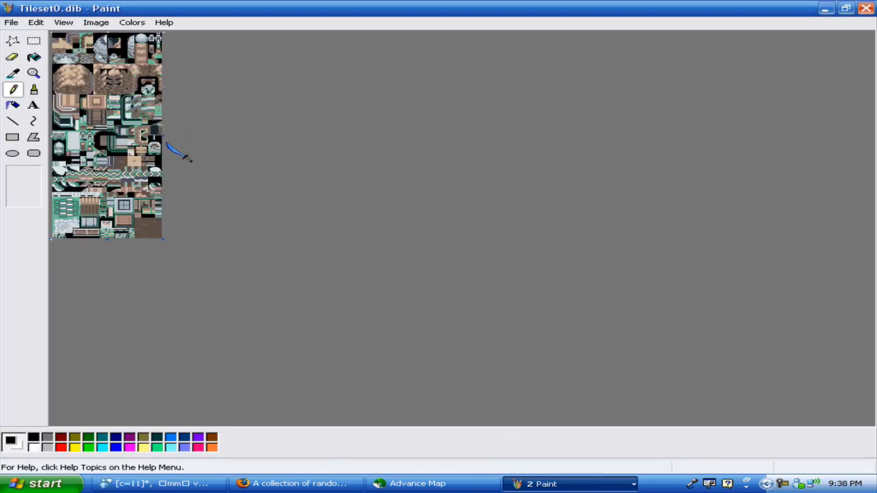
- Zoom in on Tileset0 and paste the rock mound onto the blank space beside the tiles
click(36, 22)
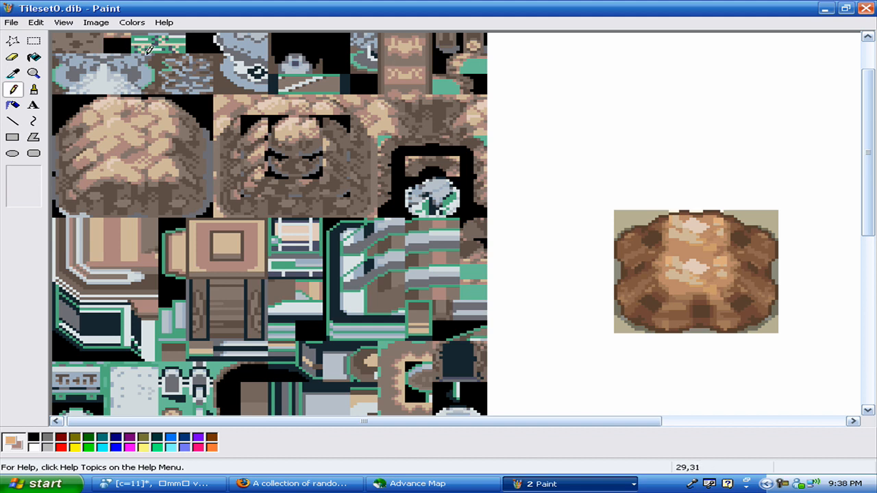
- Sample rock colours from the tileset and repaint the pasted mound's shading with them
click(12, 57)
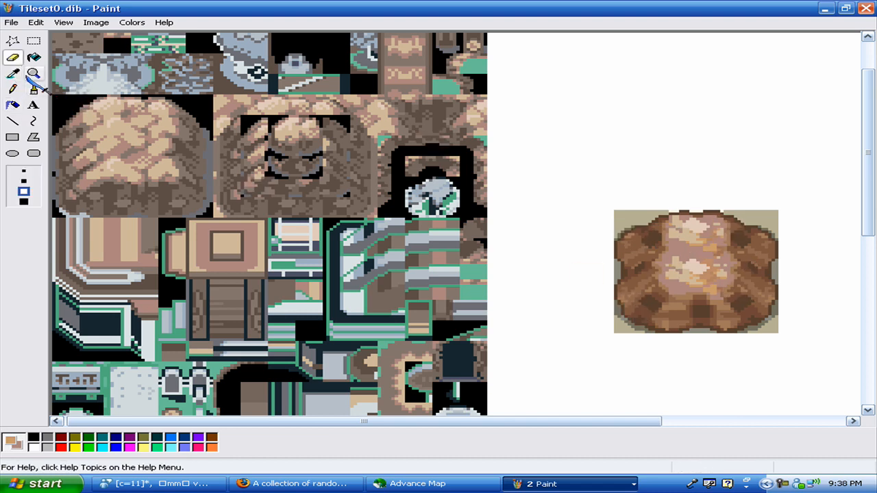
click(12, 74)
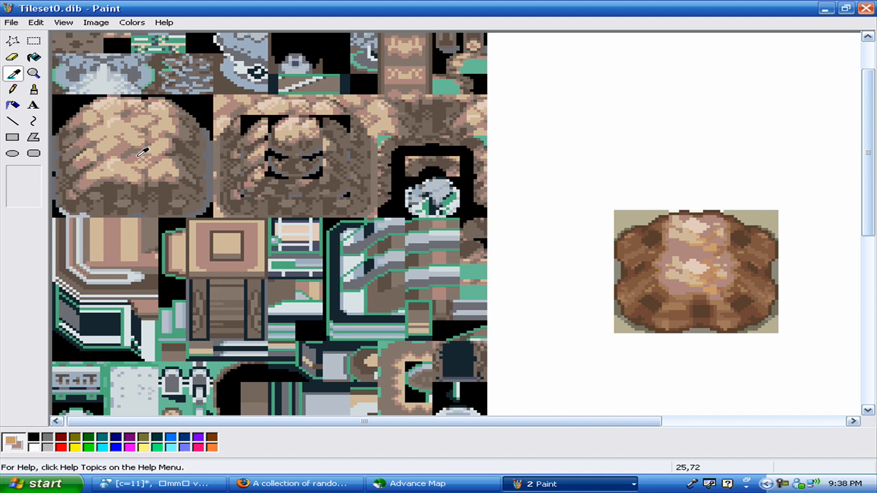
click(12, 57)
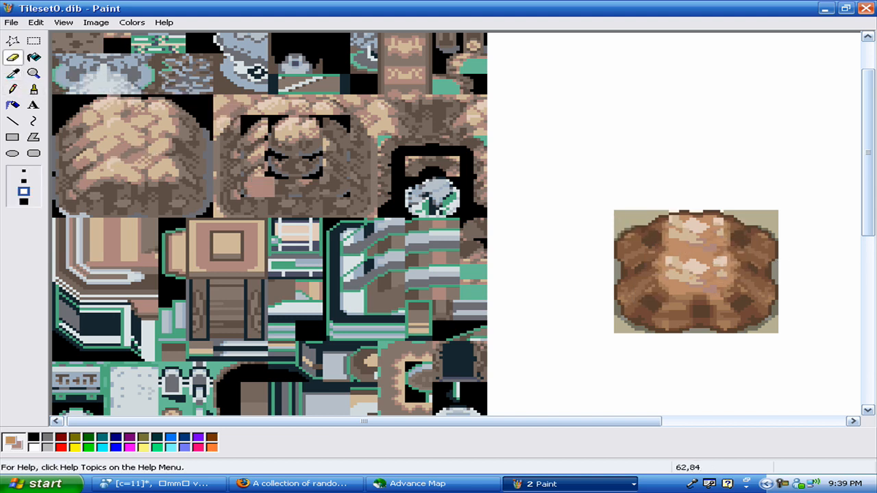
click(641, 284)
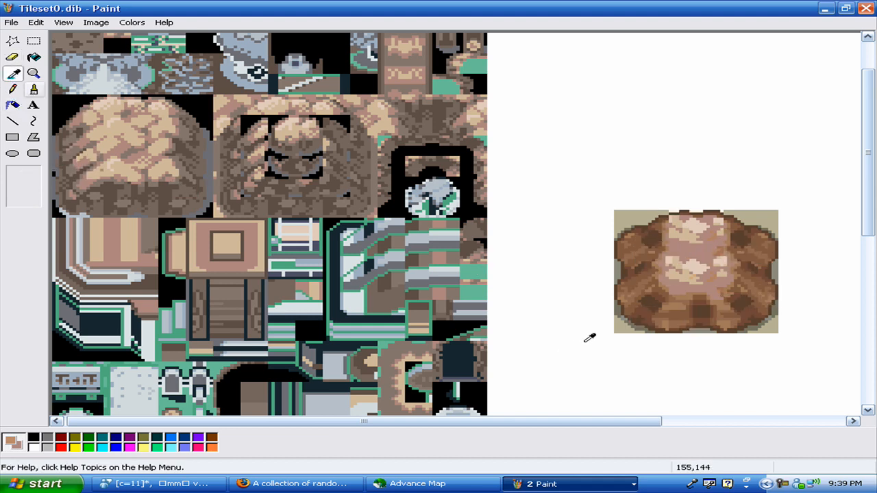
click(12, 74)
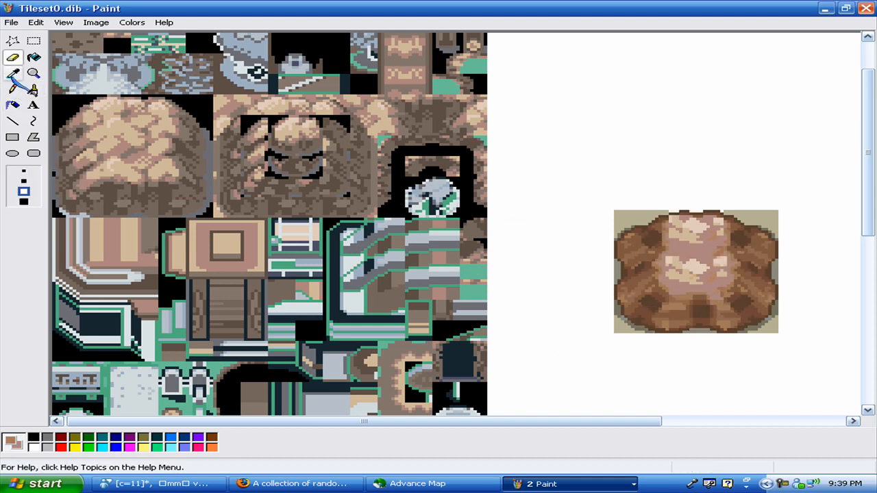
click(12, 73)
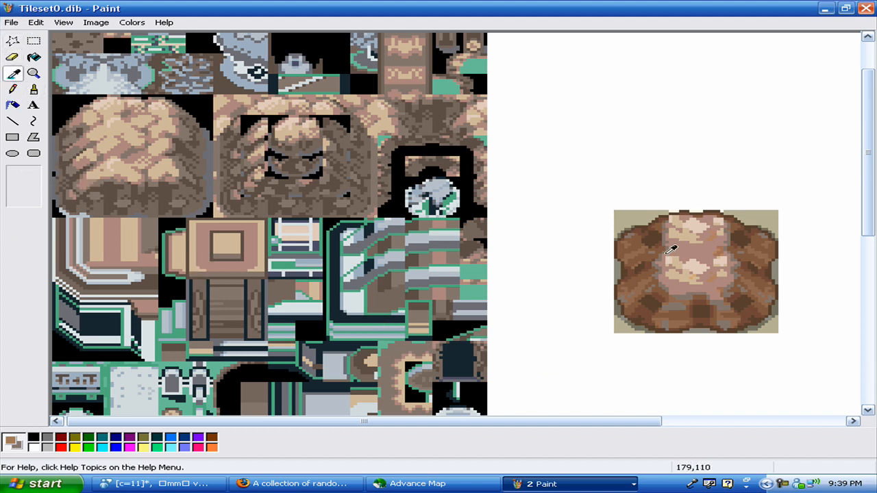
mouse_move(666, 247)
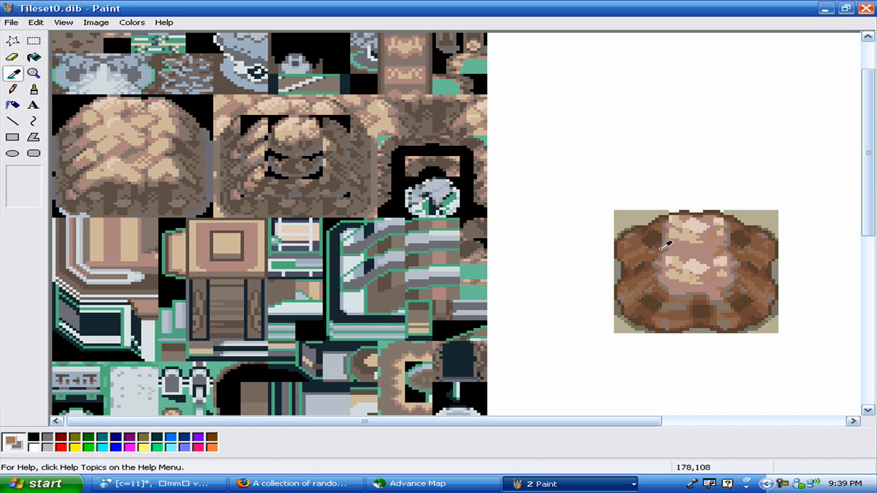
mouse_move(151, 185)
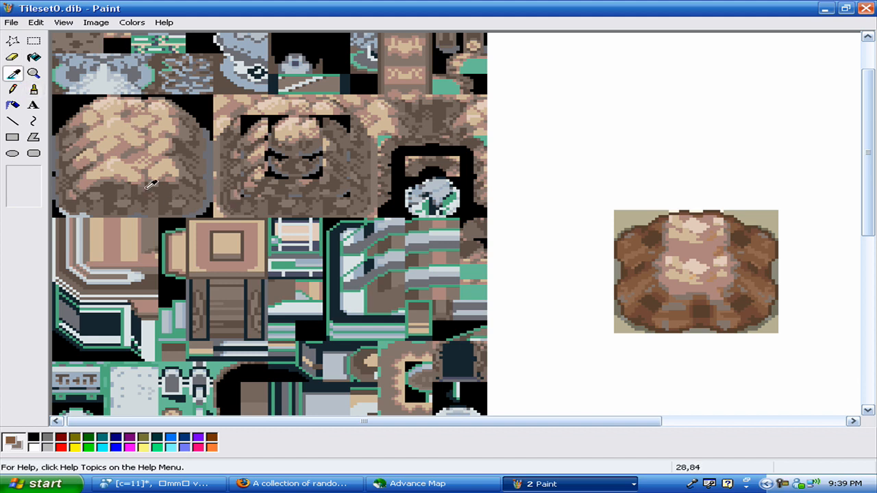
click(137, 185)
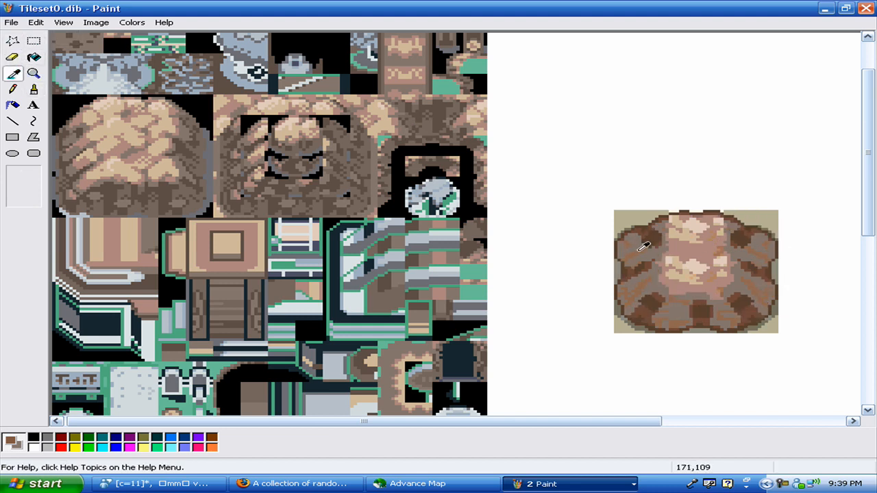
mouse_move(110, 170)
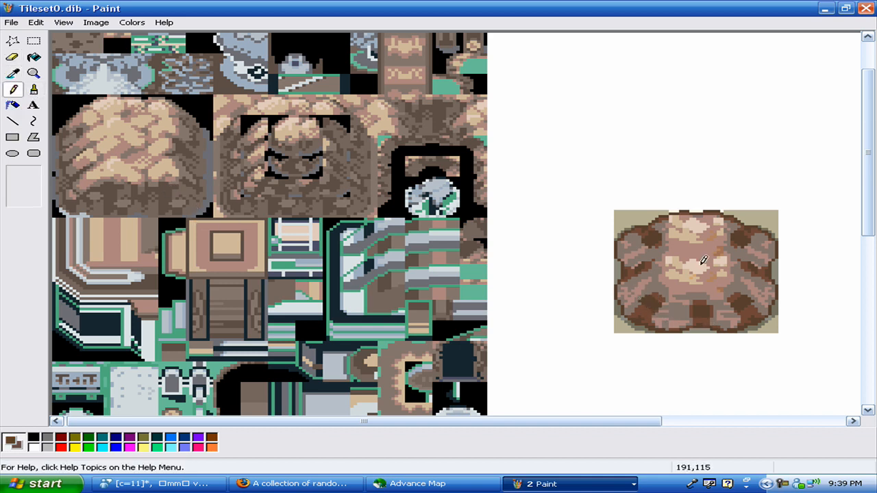
click(13, 58)
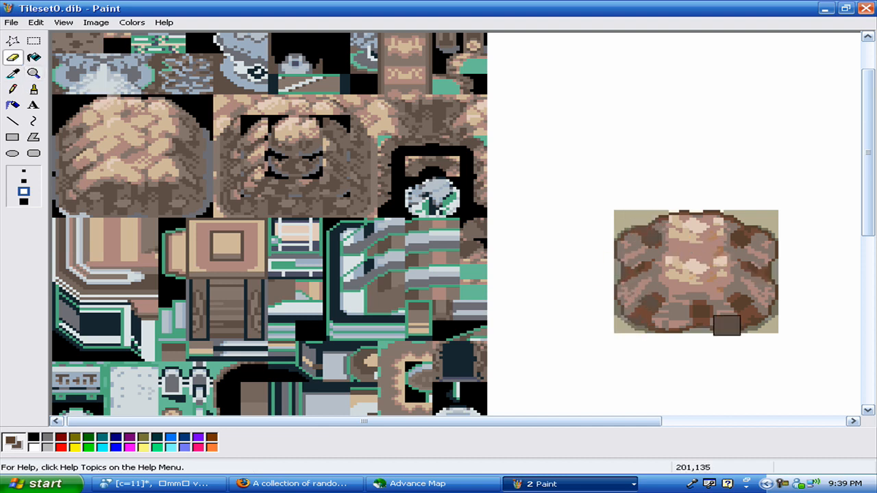
- Darken the bottom and left edges of the rock mound toward a black background
drag(726, 327, 596, 254)
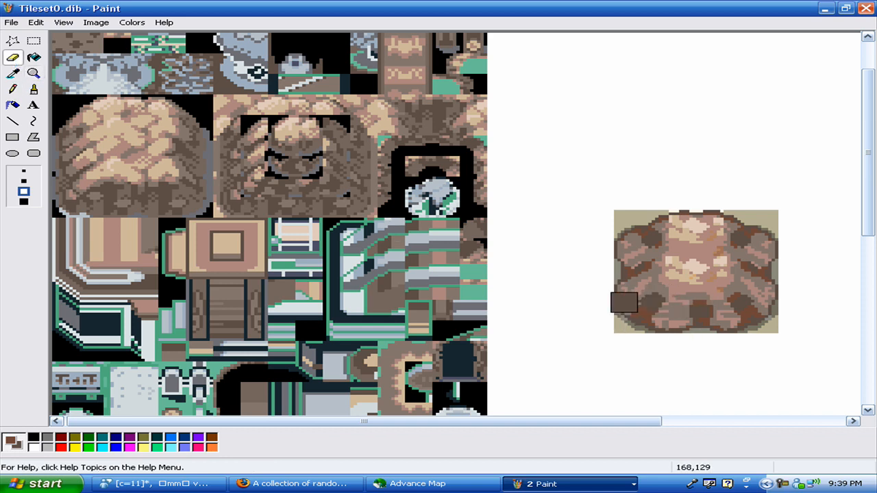
drag(625, 303, 830, 292)
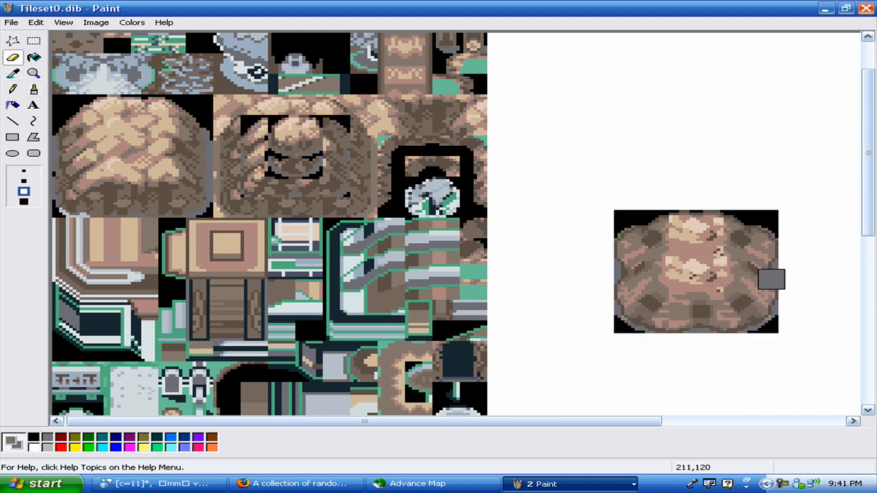
- Finish the mound's edge, move it into the tileset and restore the original canvas size
click(13, 74)
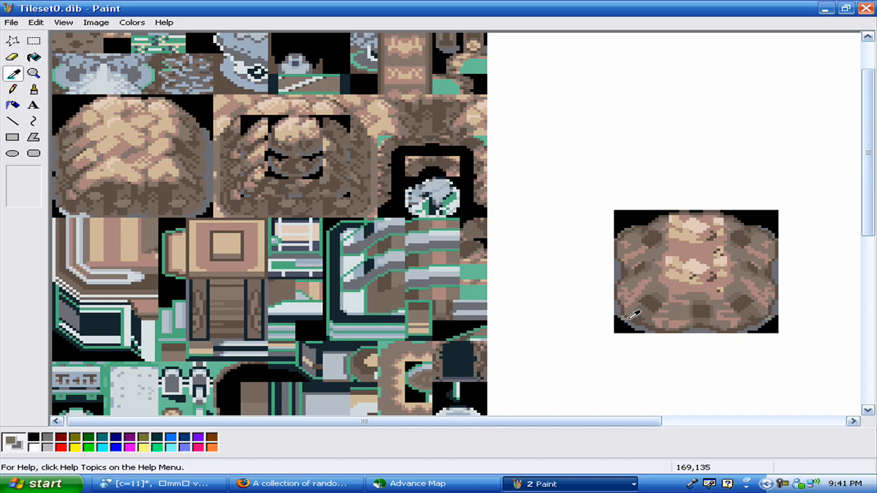
click(12, 57)
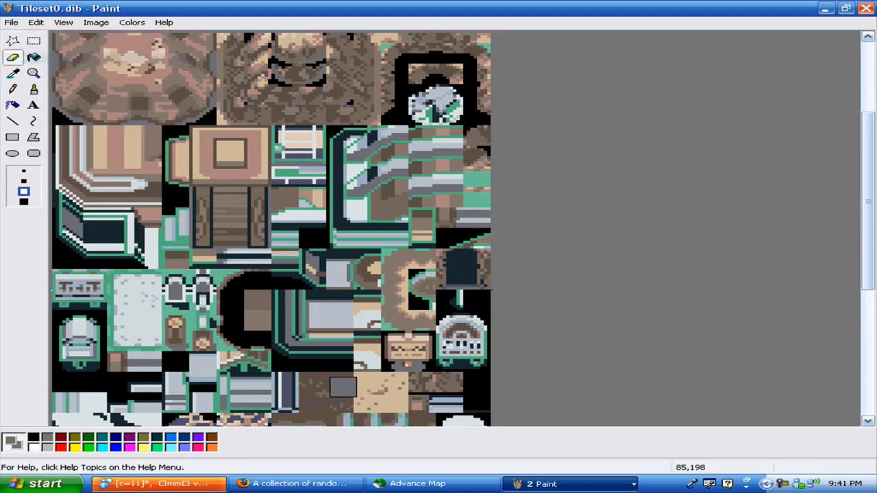
click(418, 484)
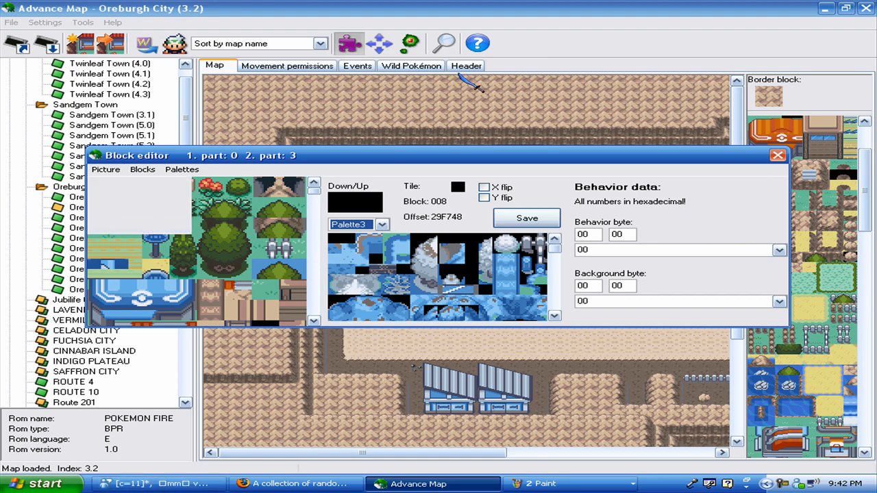
- Close the block editor and select a rock block in Oreburgh City's palette to inspect
click(778, 154)
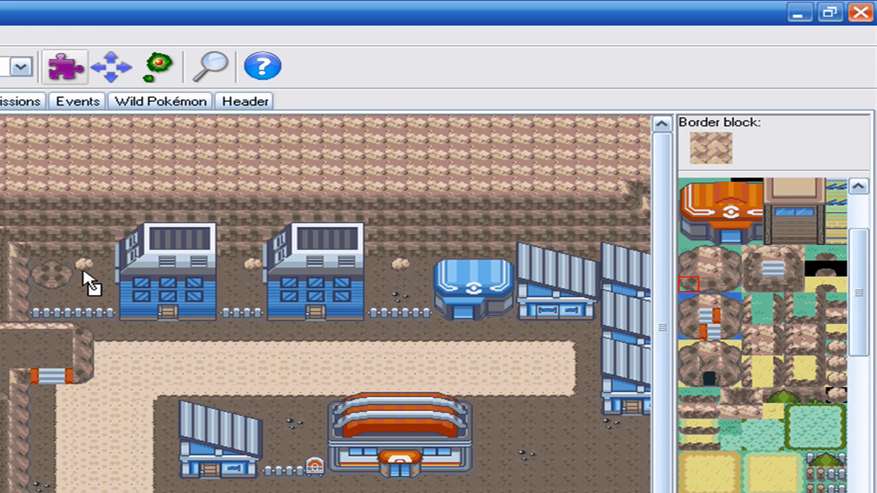
mouse_move(784, 265)
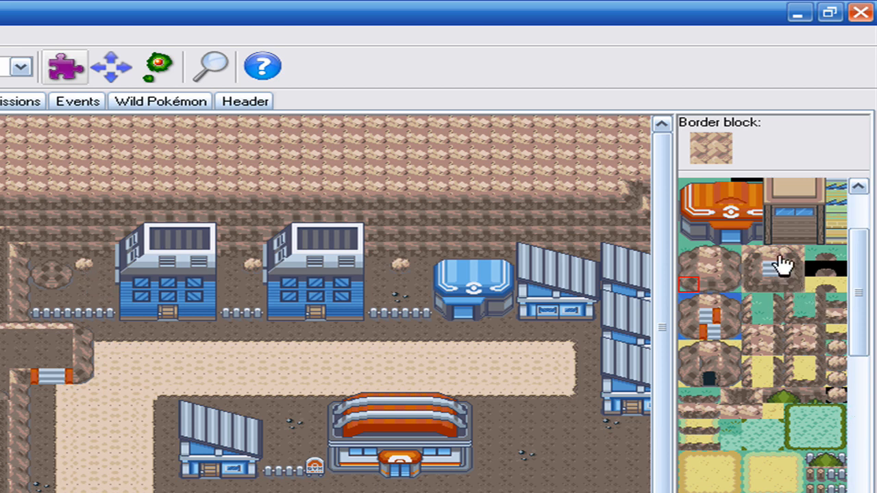
click(760, 287)
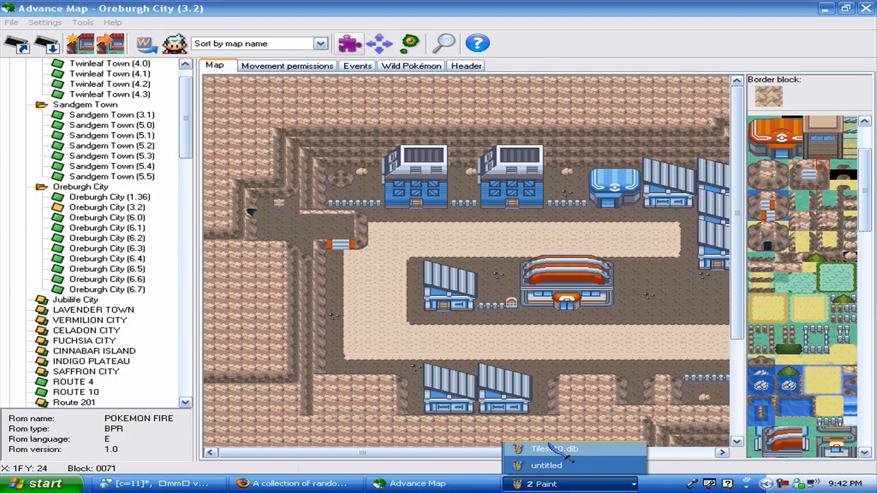
- Select the large rock tile in the Paint tileset and copy it for the blank area
click(555, 449)
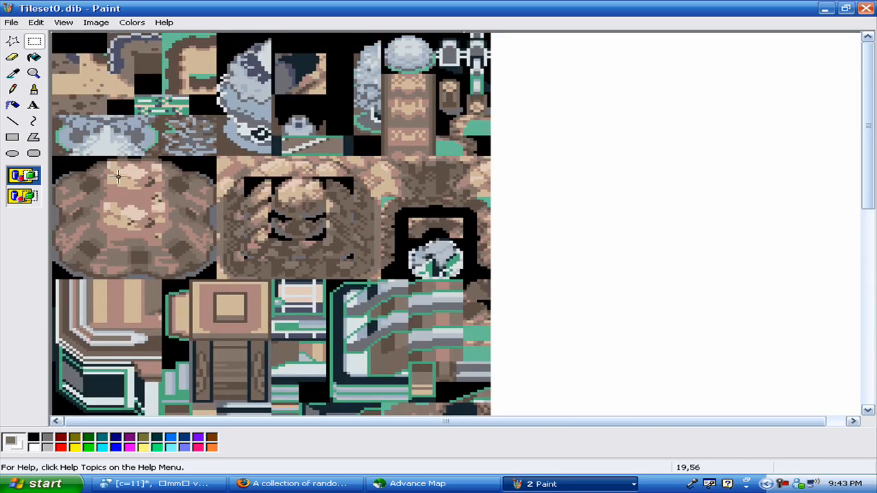
drag(52, 162, 121, 199)
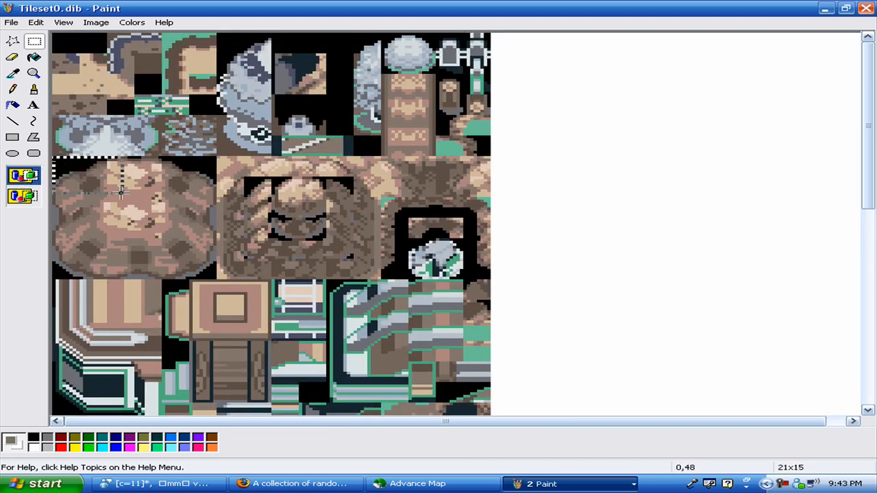
right_click(121, 192)
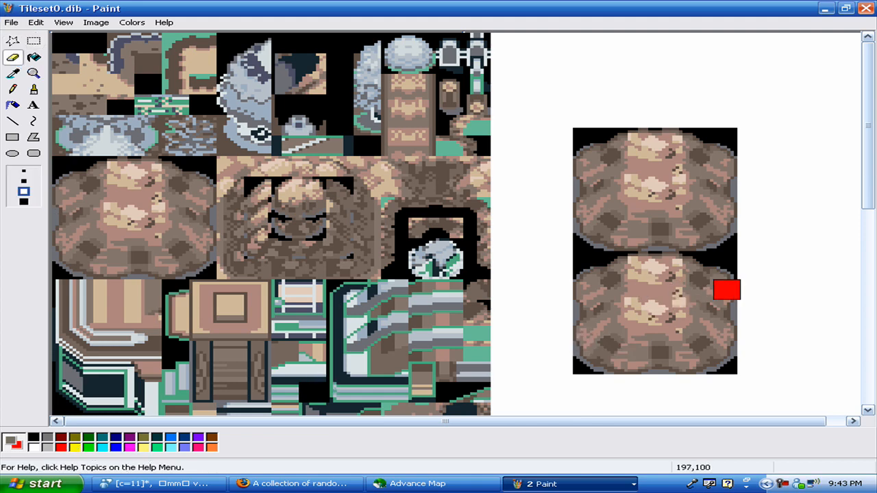
- Place the second rock copy below the first and start marking its top in red
click(35, 22)
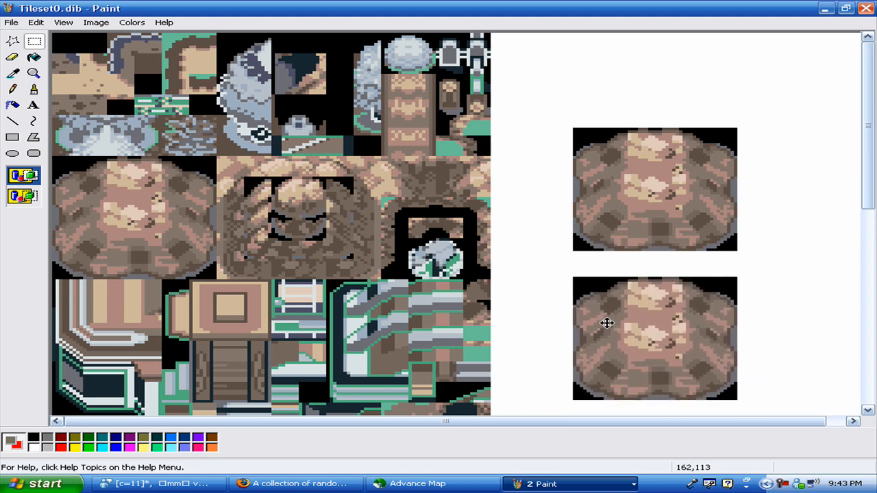
click(11, 58)
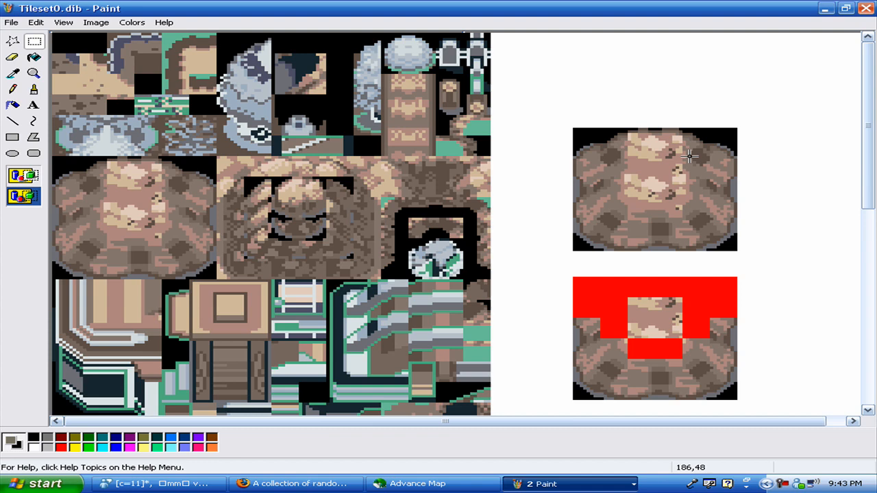
mouse_move(629, 304)
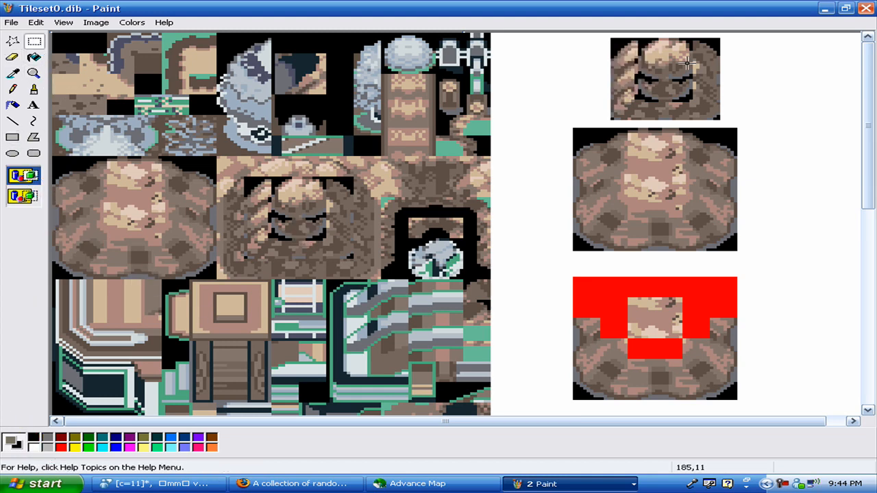
- Cut the selected small rock piece to leave a black square, then pick red for the next marks
drag(611, 43, 713, 110)
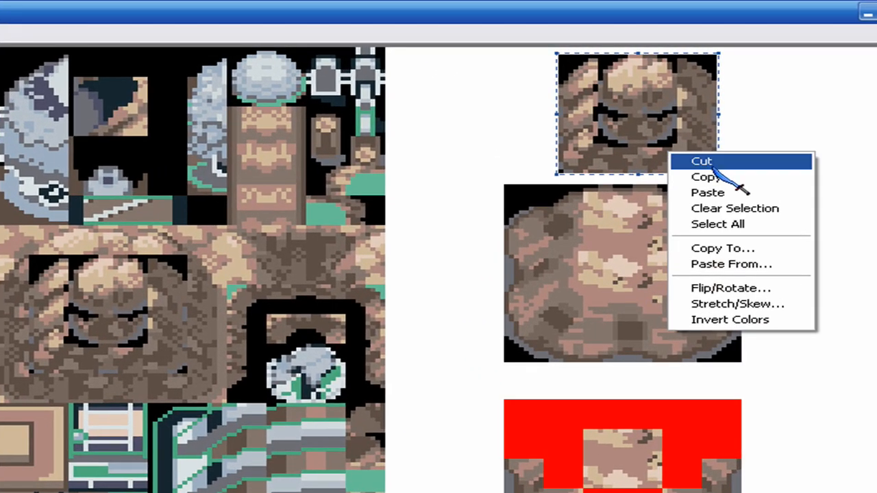
click(701, 162)
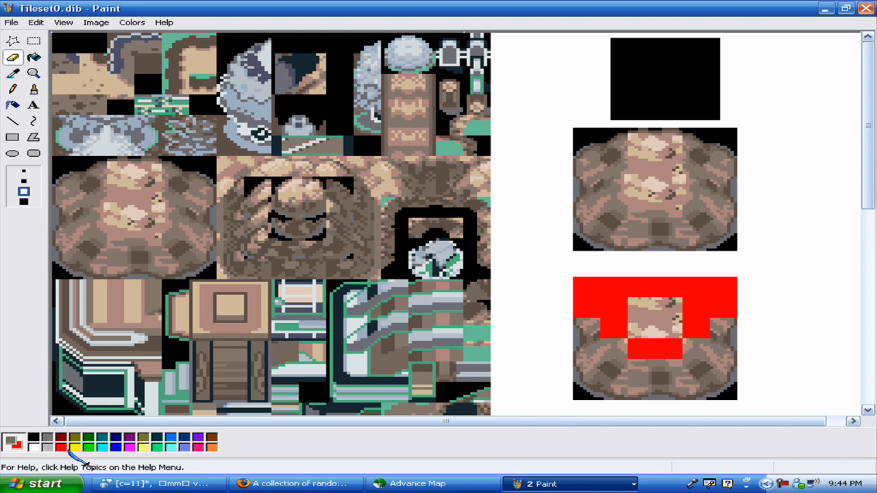
click(33, 41)
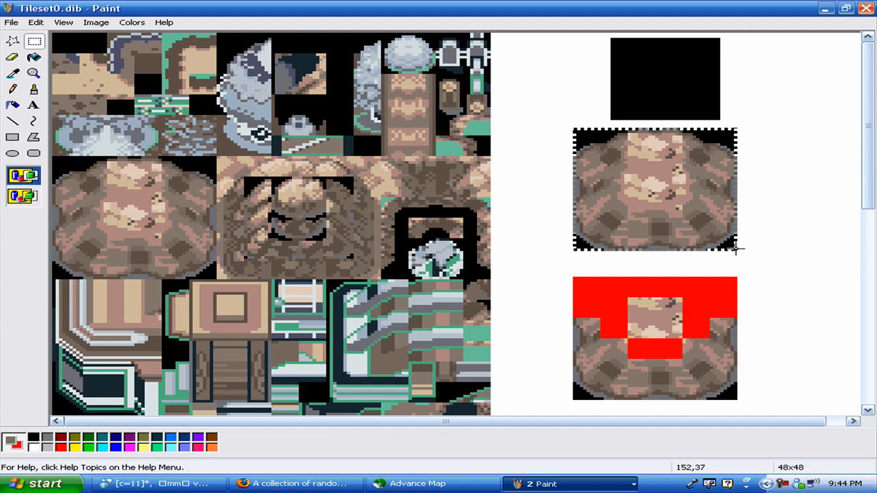
click(12, 57)
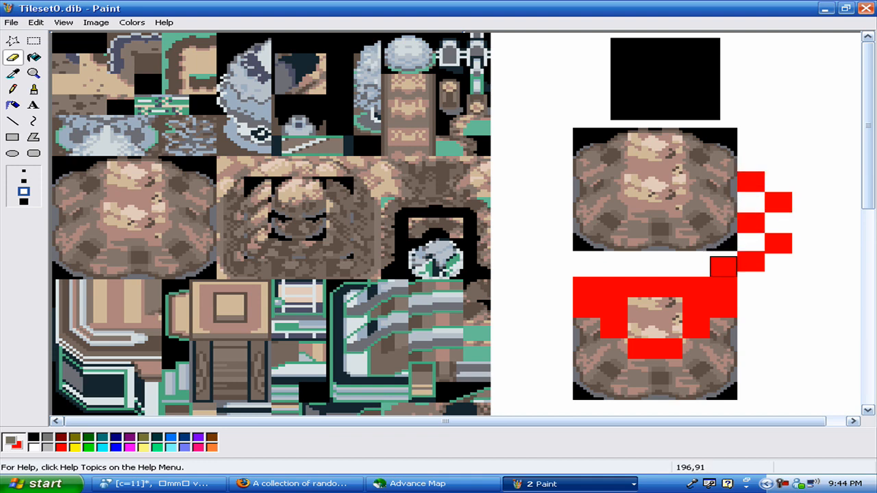
- Paint red and green marker squares beside the upper rock copy and fill its centre black
click(721, 263)
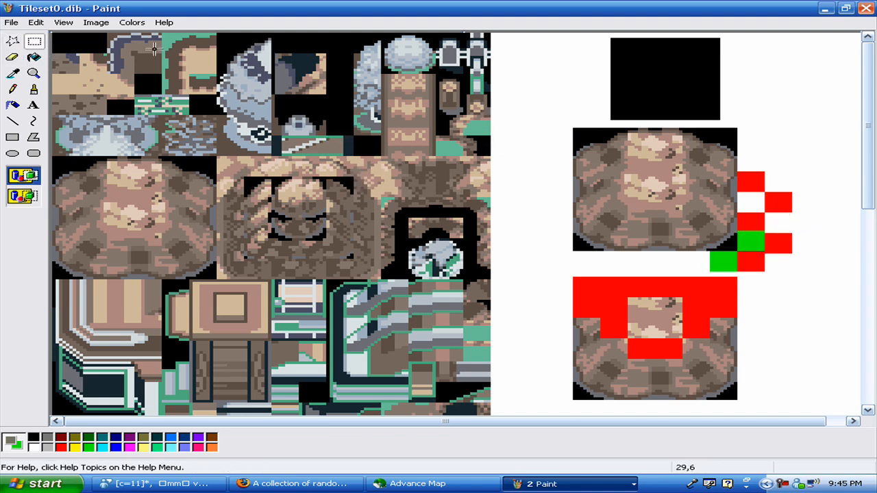
drag(611, 43, 720, 115)
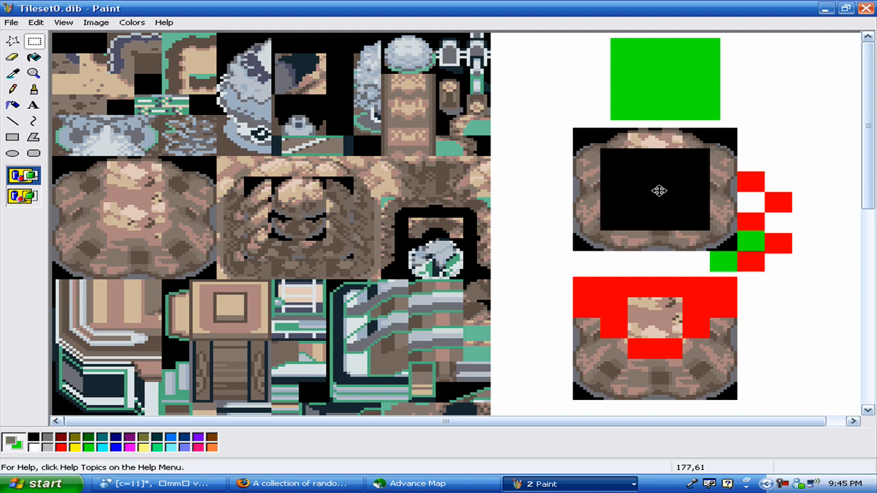
click(659, 190)
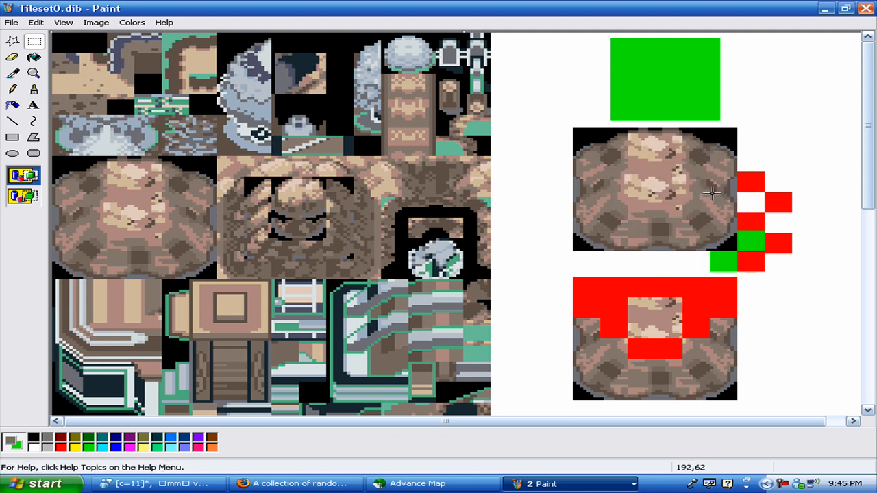
click(13, 74)
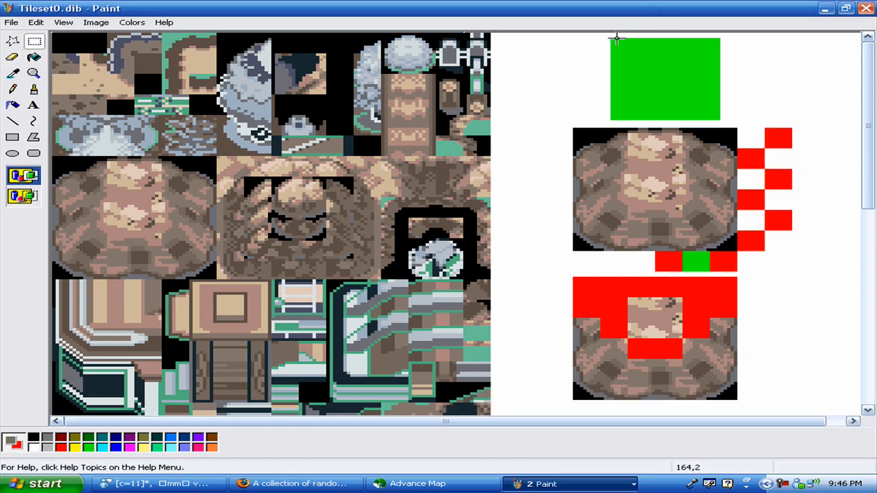
drag(611, 40, 720, 117)
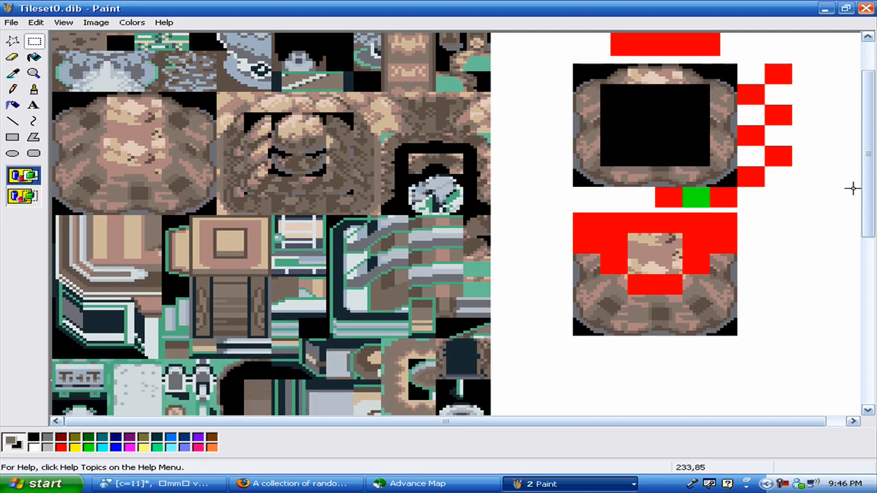
- Paste rock pieces into a ring with a black centre, crop the canvas to the tileset and save
drag(628, 238, 679, 277)
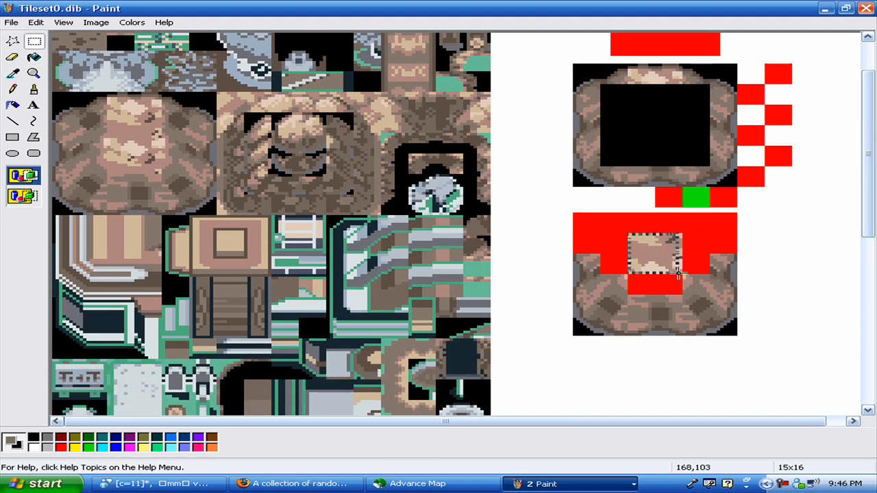
click(36, 22)
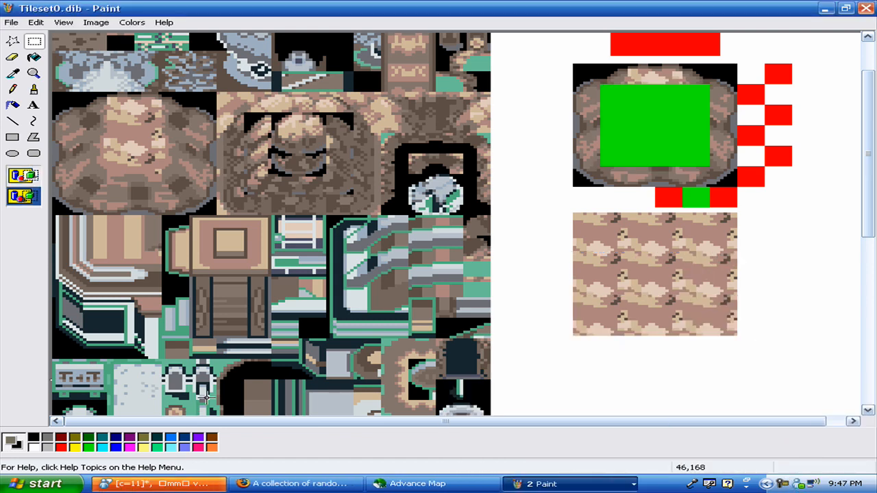
mouse_move(583, 69)
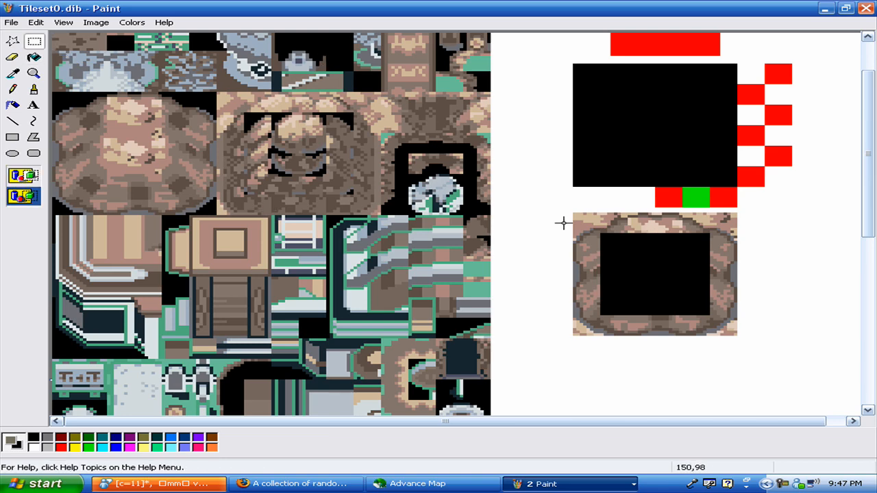
drag(573, 214, 738, 336)
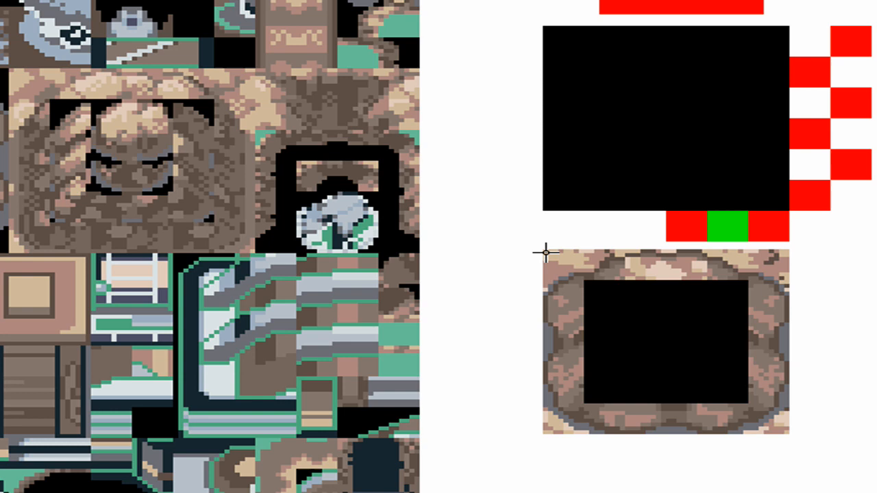
mouse_move(679, 372)
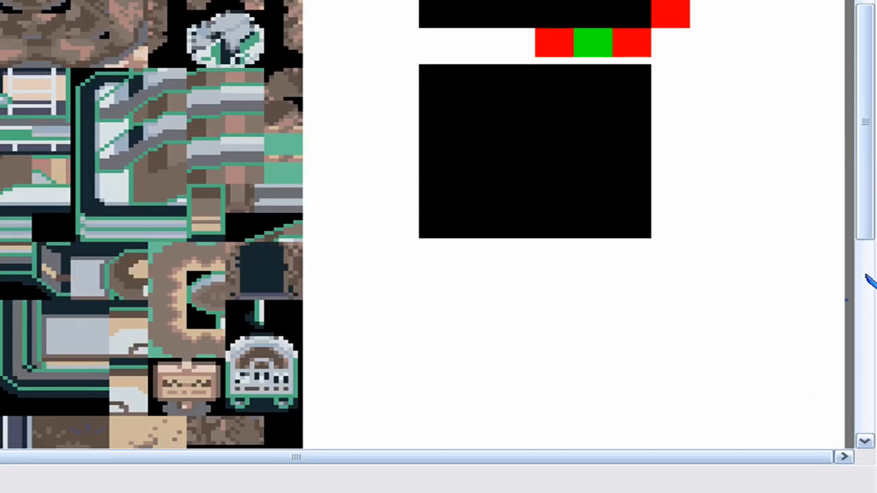
click(11, 22)
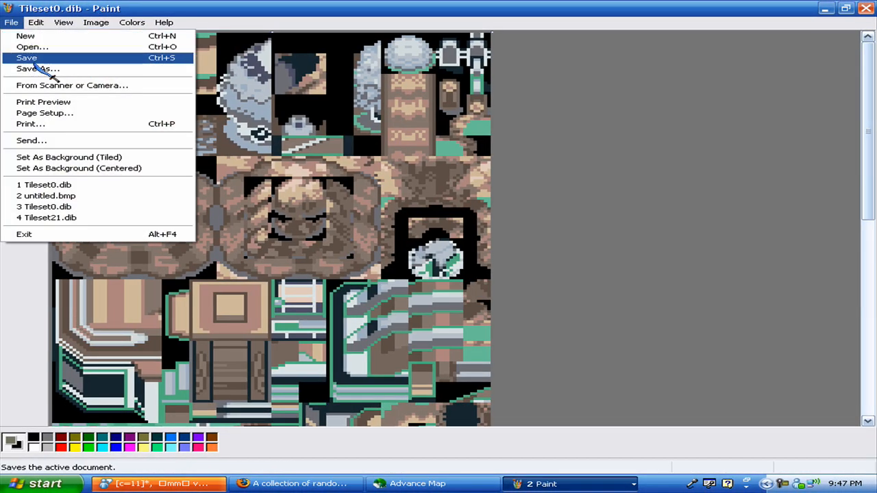
- Reload Oreburgh City (3.2), review its blocks in the Block editor, then close the editor
click(417, 483)
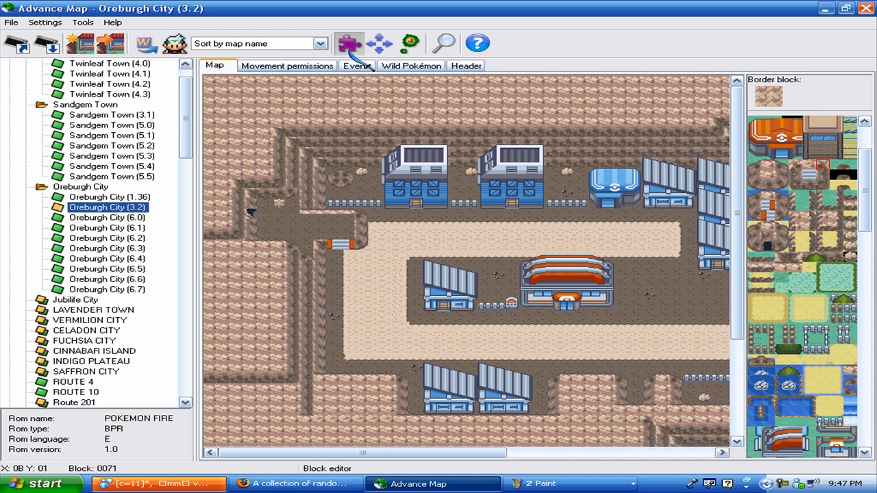
click(349, 42)
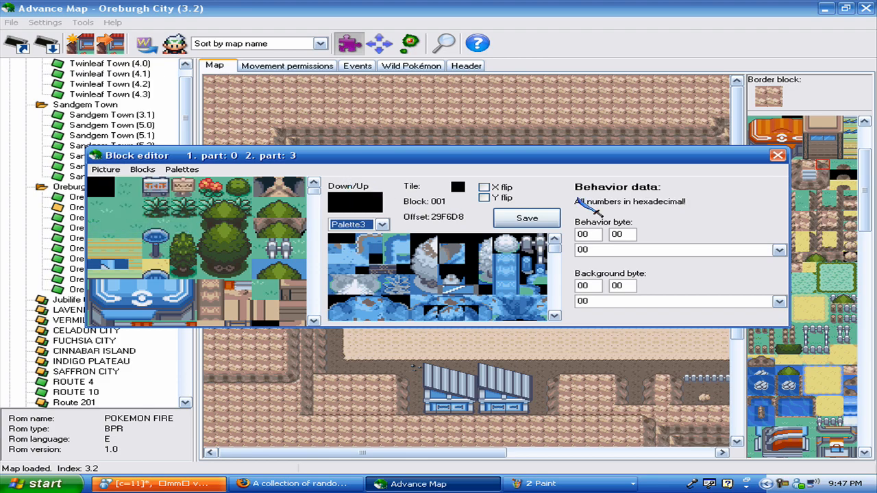
click(778, 155)
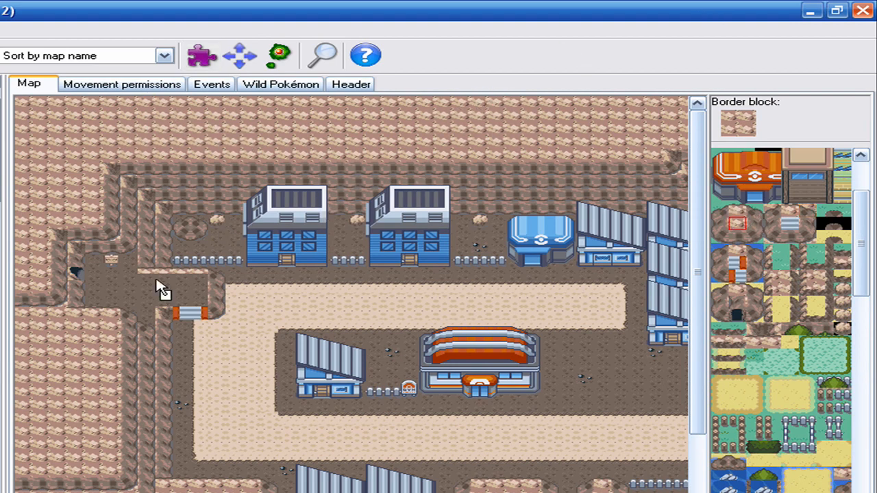
mouse_move(173, 473)
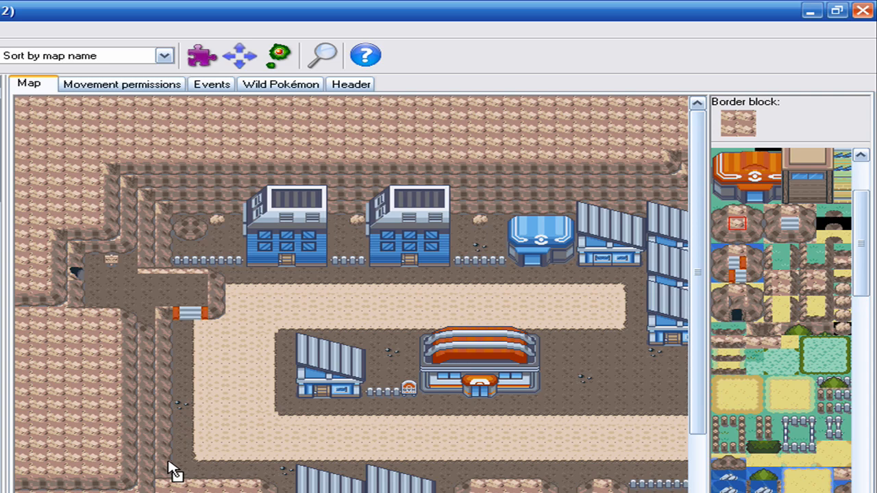
mouse_move(150, 185)
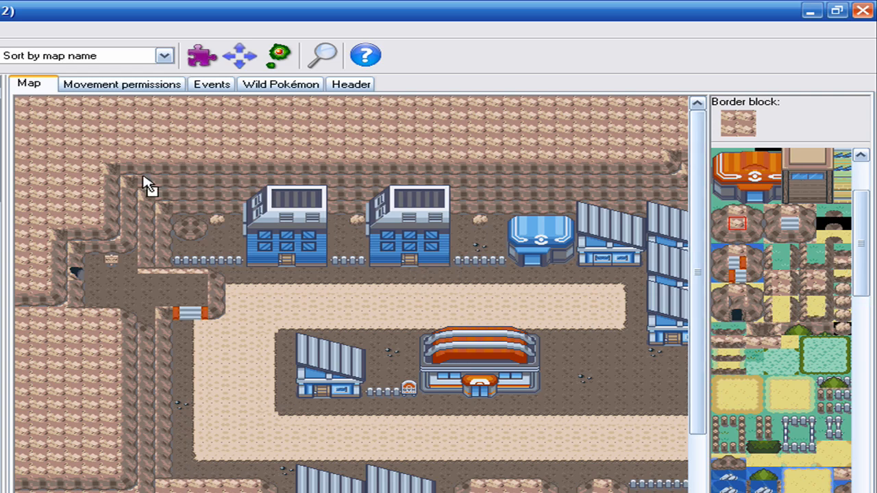